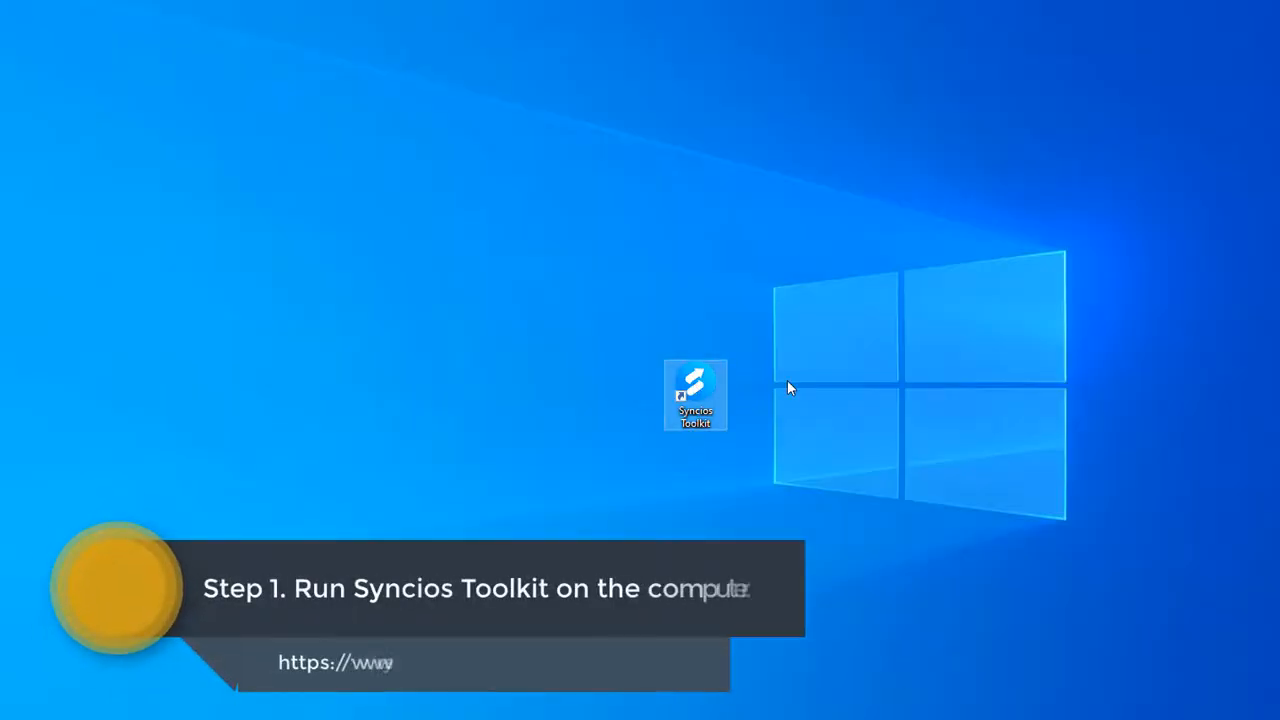
- Launch Syncios Toolkit and start its Mobile Manager
{"action": "double_click", "coordinate": [695, 395]}
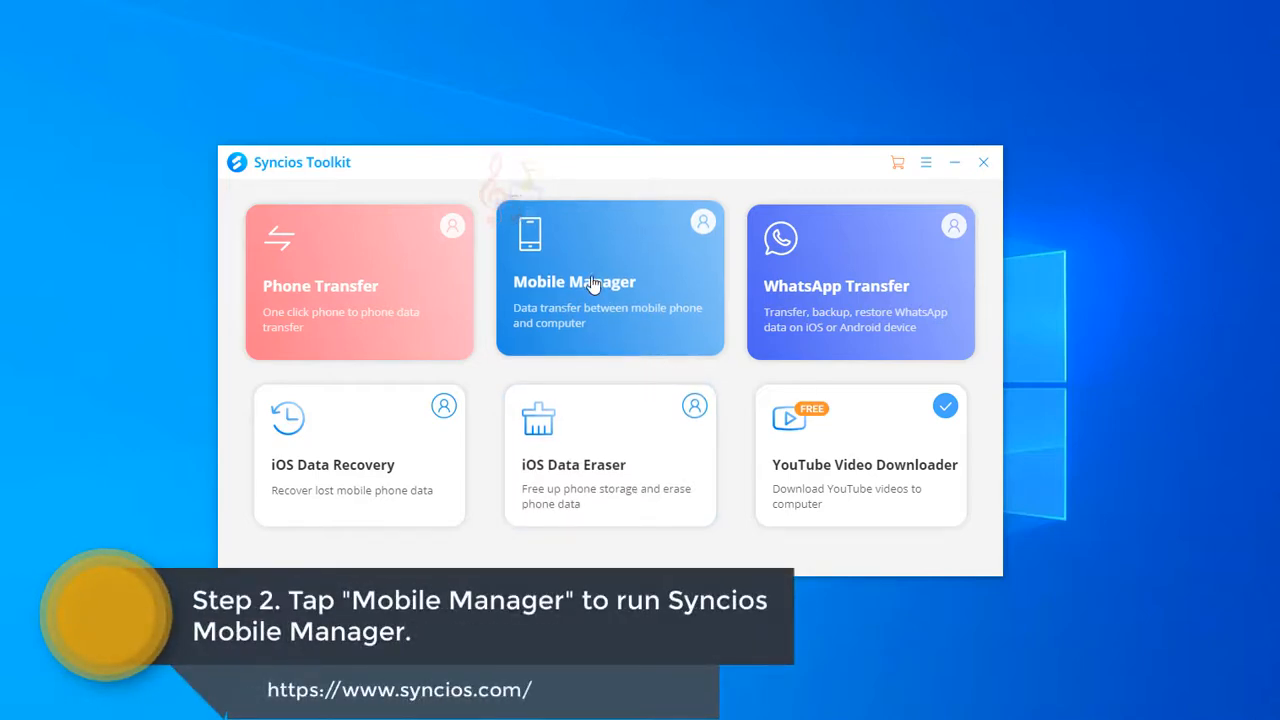
{"action": "left_click", "coordinate": [574, 281]}
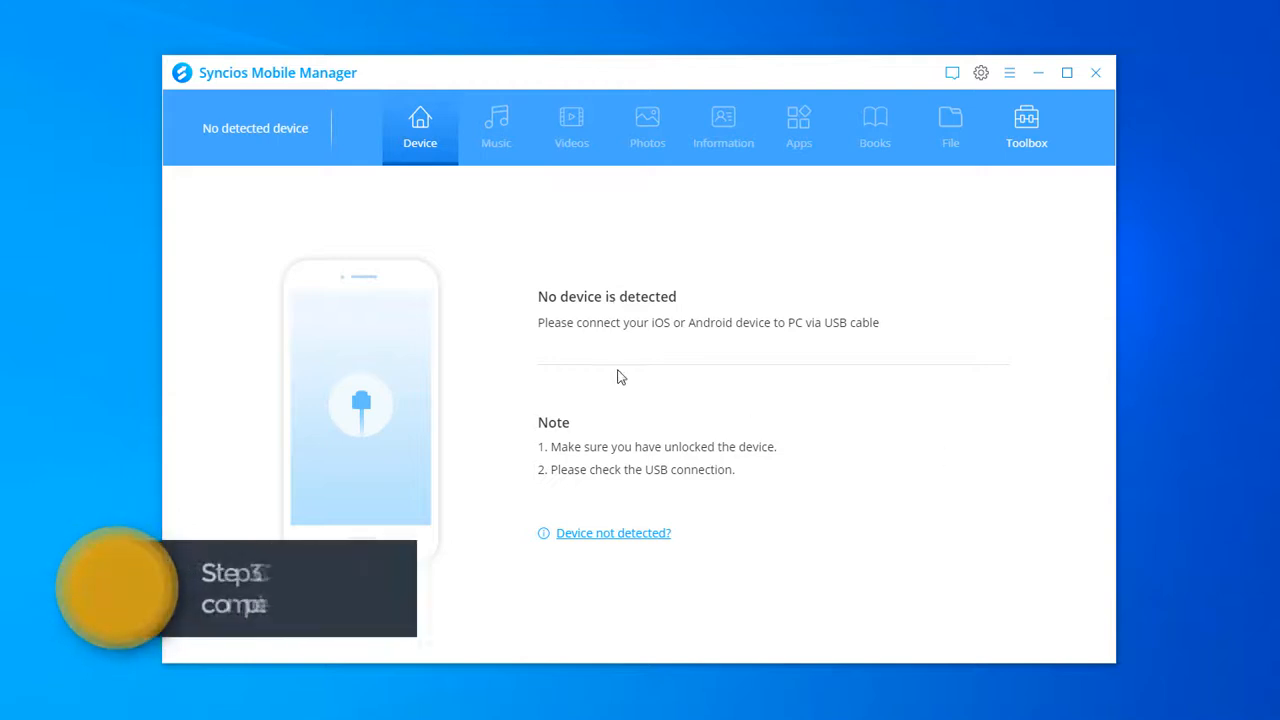
{"action": "mouse_move", "coordinate": [918, 354]}
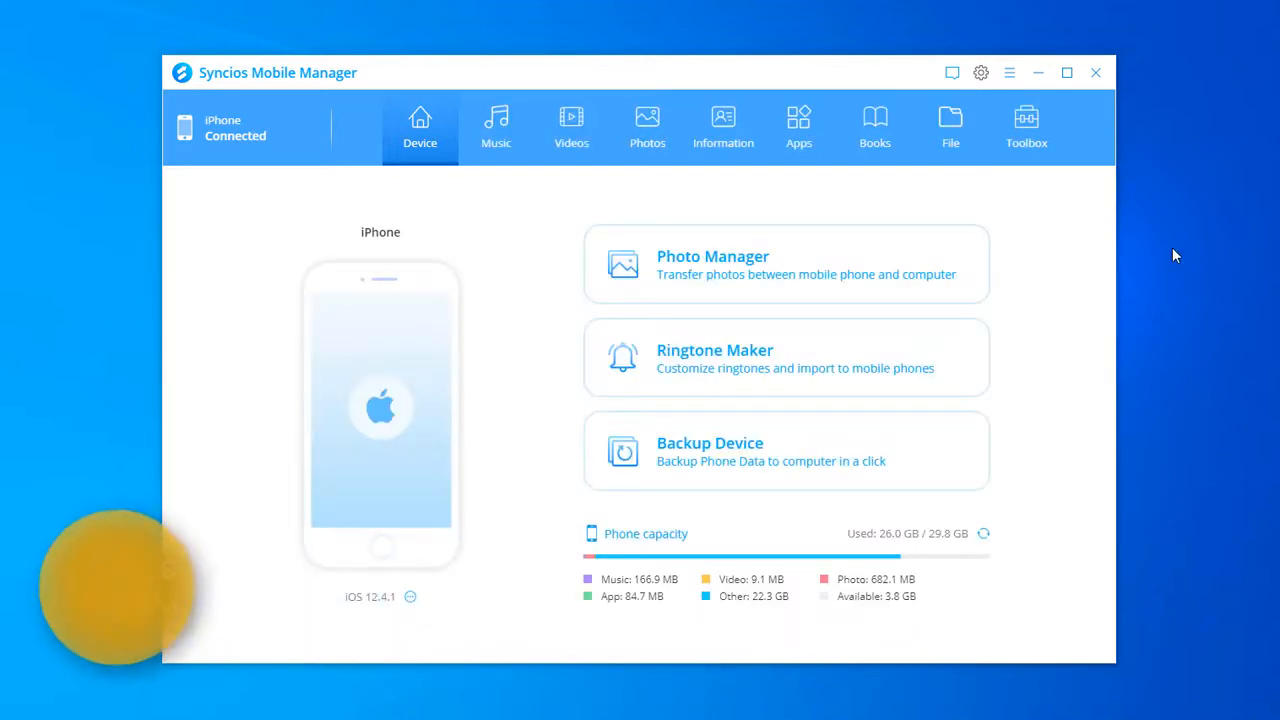
- Start Ringtone Maker from Toolbox and list the iPhone's songs as the source
{"action": "left_click", "coordinate": [1026, 125]}
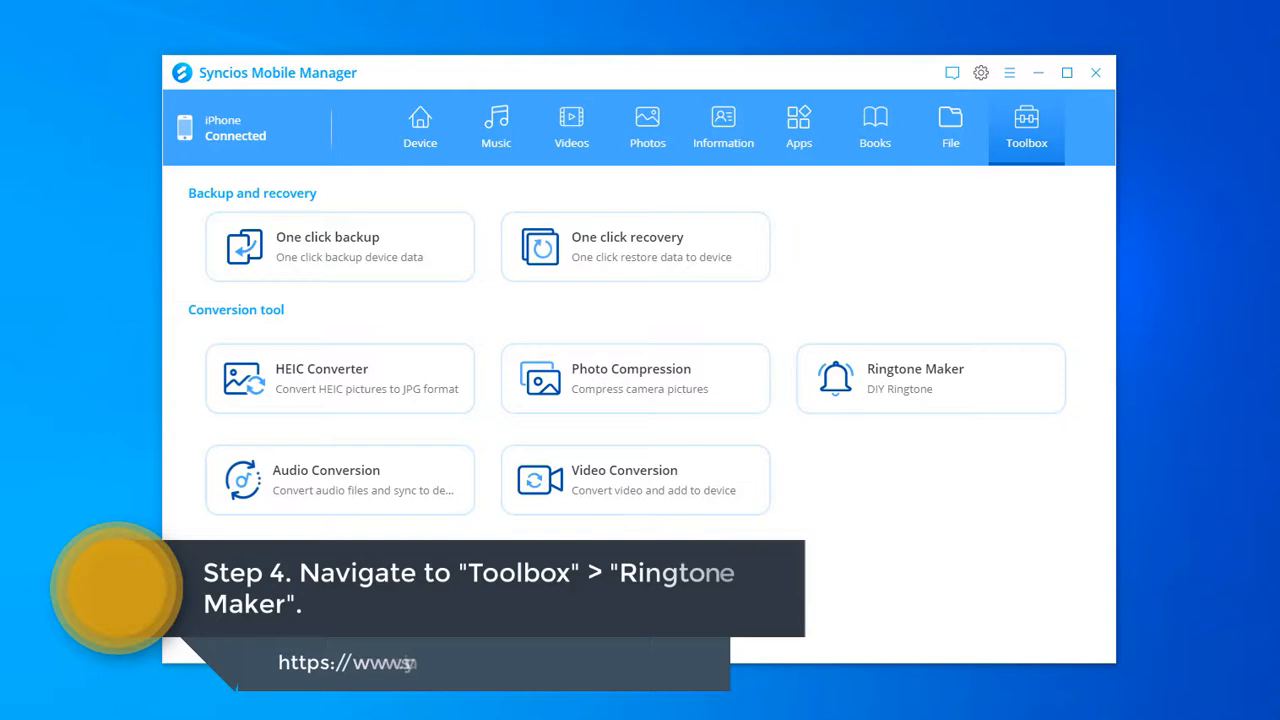
{"action": "left_click", "coordinate": [914, 378]}
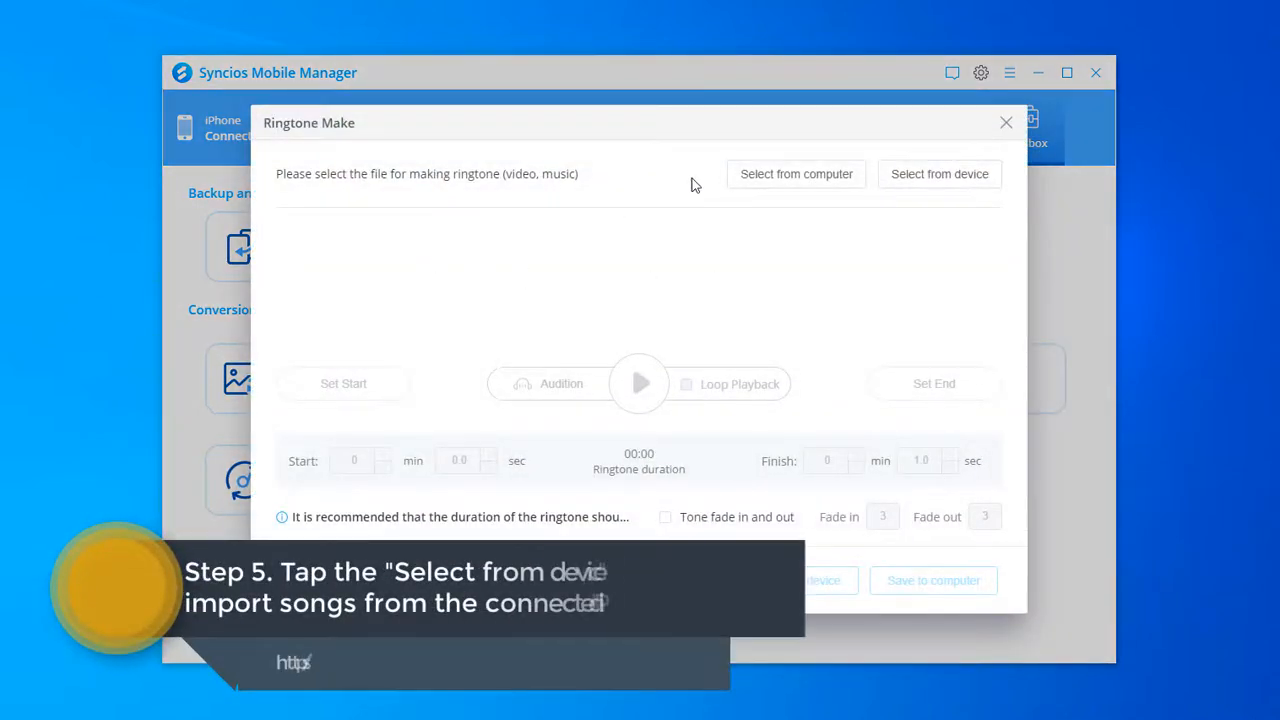
{"action": "mouse_move", "coordinate": [908, 271]}
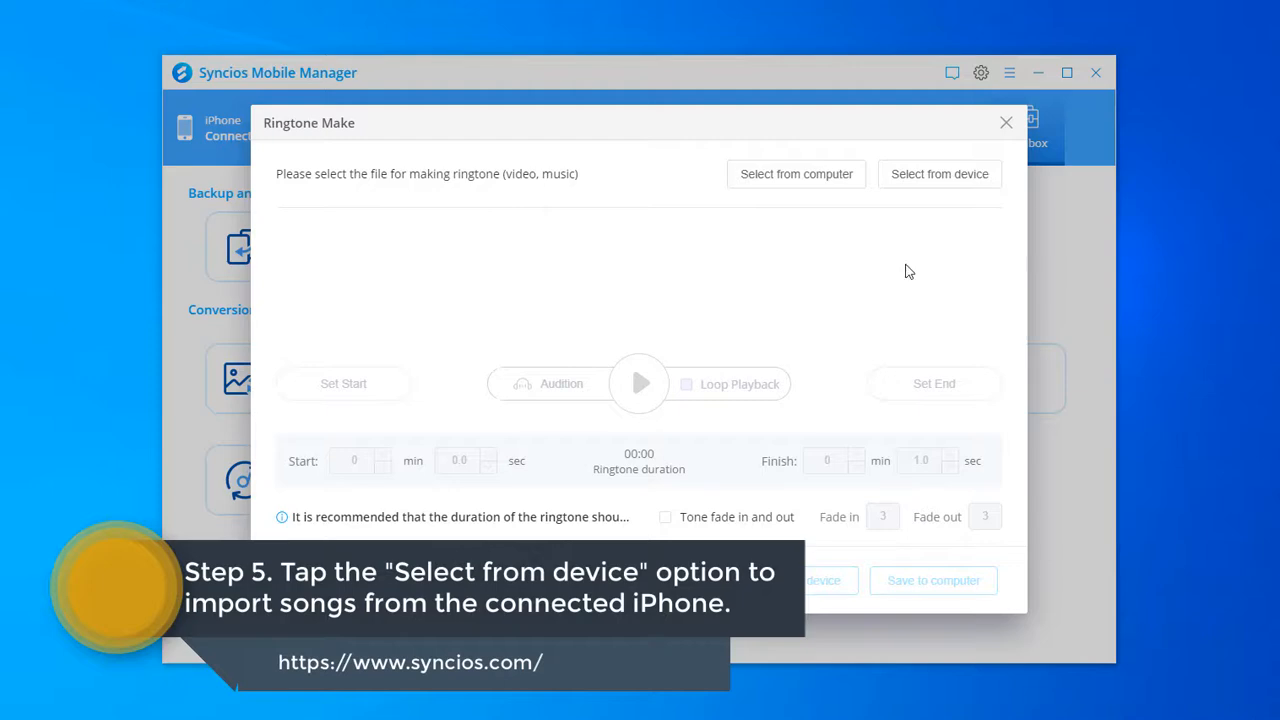
{"action": "left_click", "coordinate": [938, 173]}
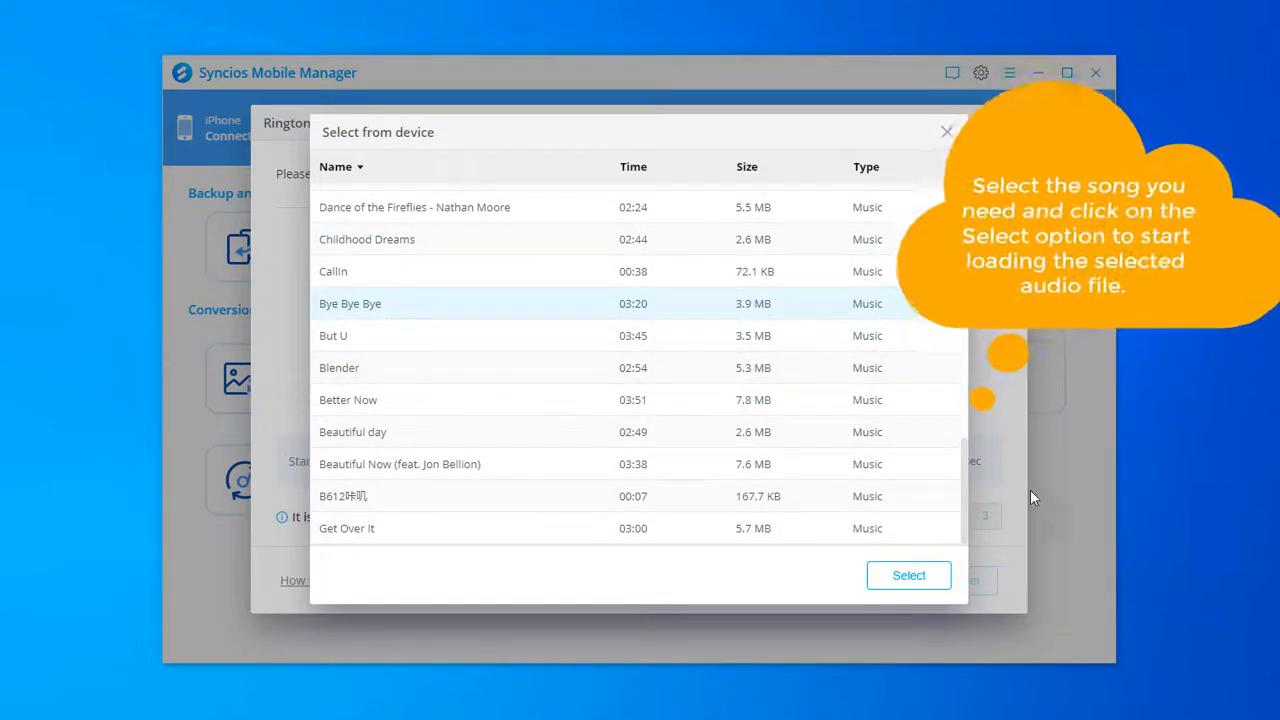
- Load 'Bye Bye Bye' and set the clip end at about 16 seconds
{"action": "left_click", "coordinate": [908, 575]}
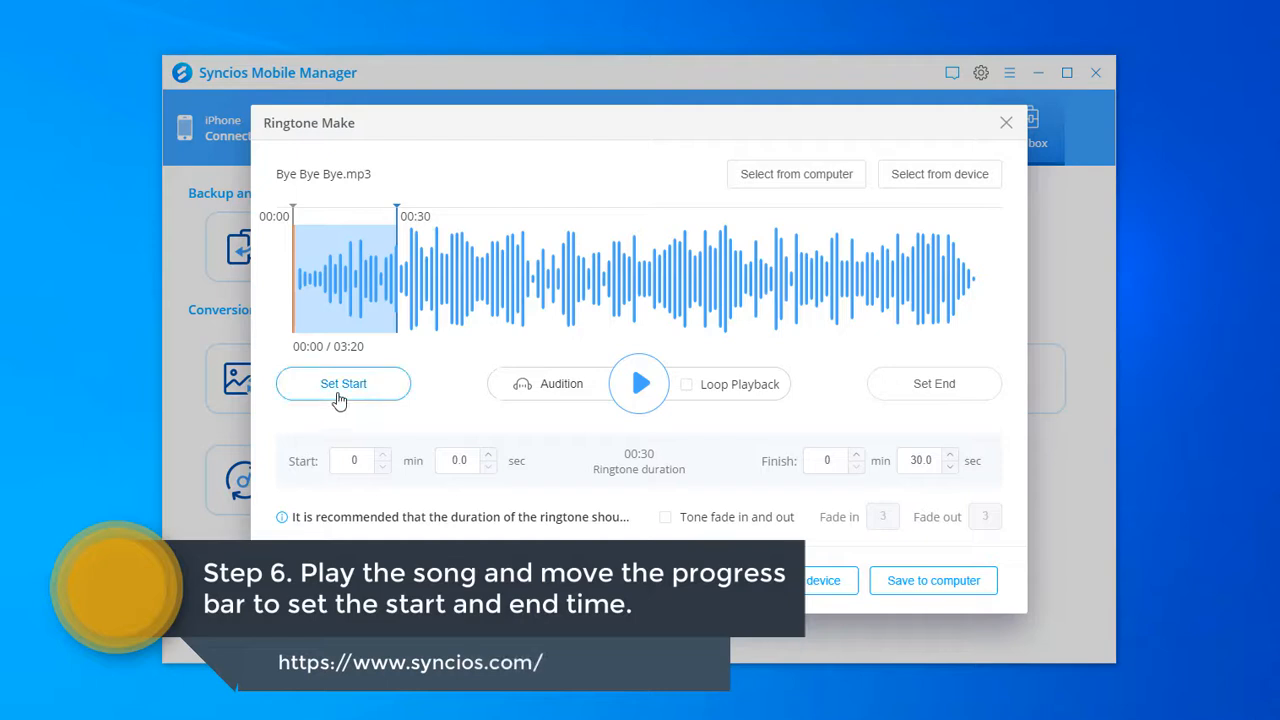
{"action": "mouse_move", "coordinate": [378, 331]}
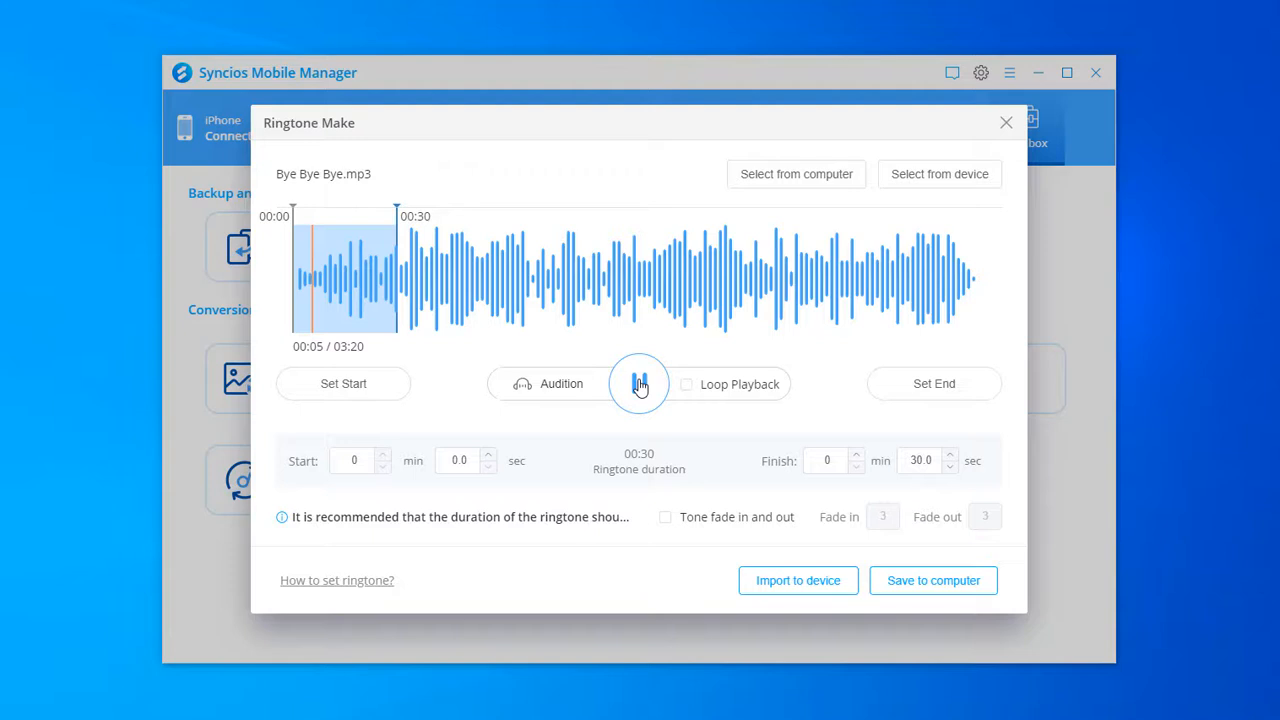
{"action": "left_click", "coordinate": [639, 384]}
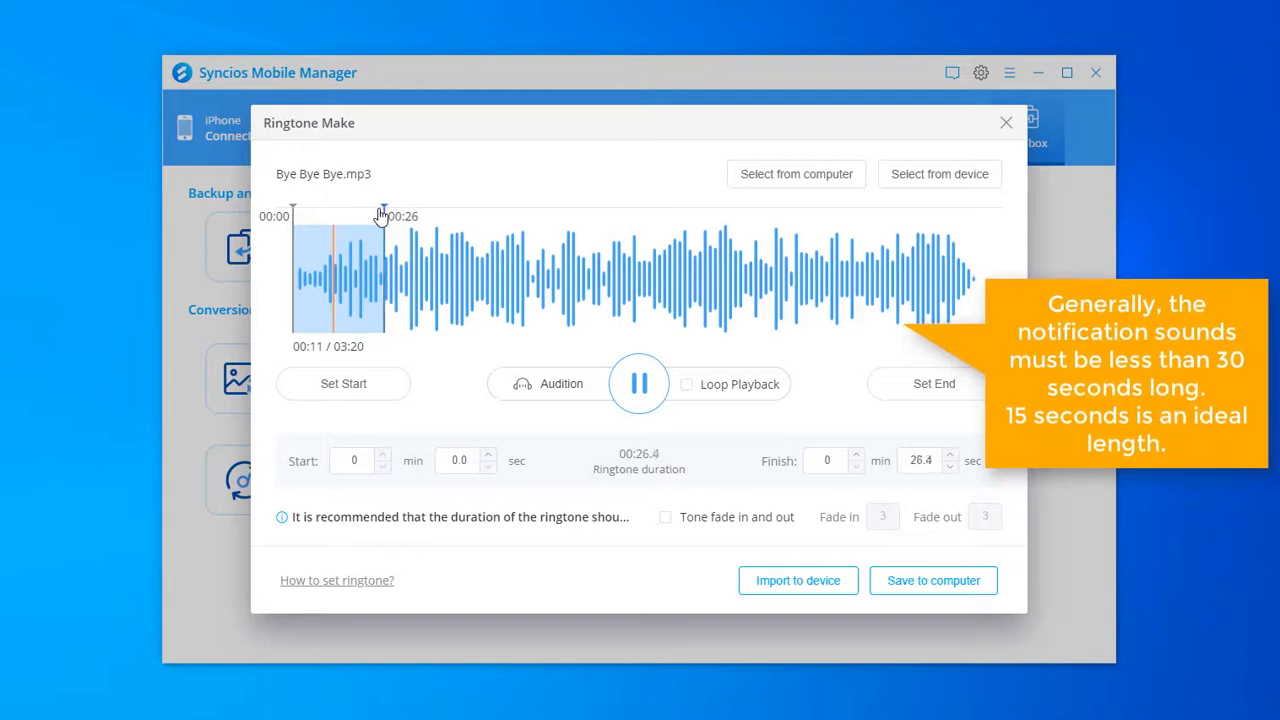
{"action": "left_click_drag", "start_coordinate": [385, 216], "coordinate": [375, 216]}
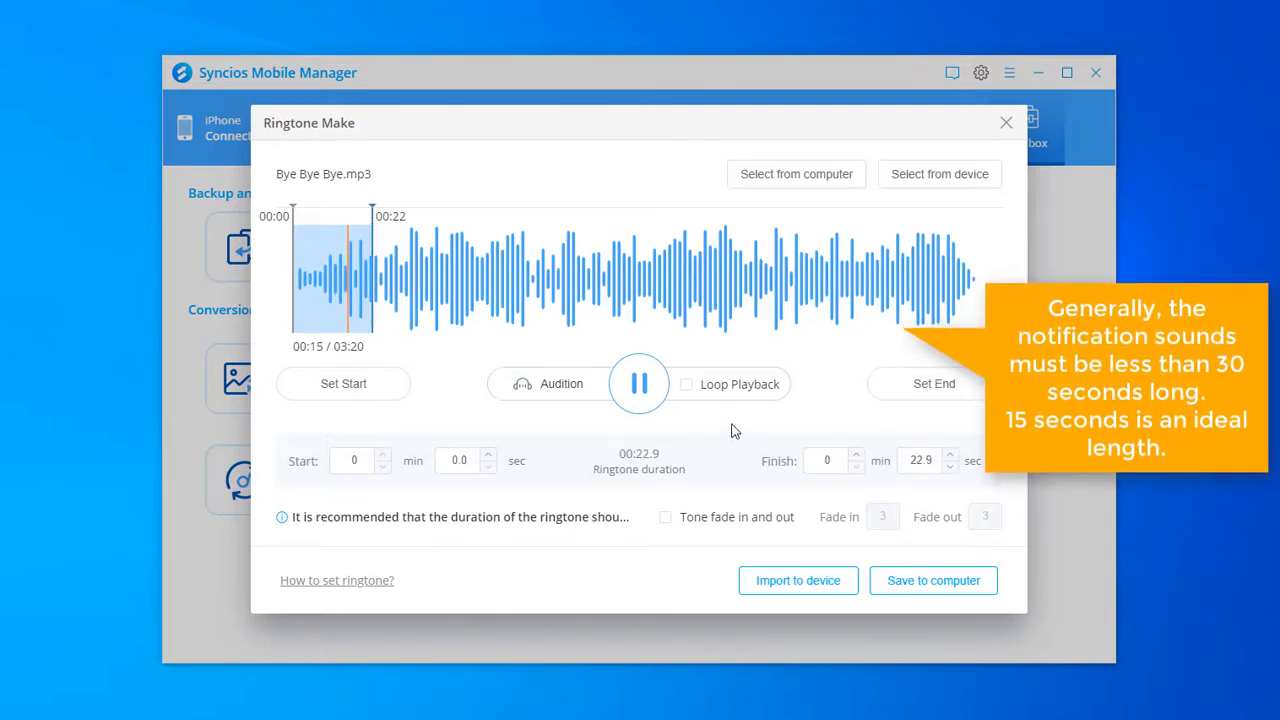
{"action": "left_click", "coordinate": [933, 383]}
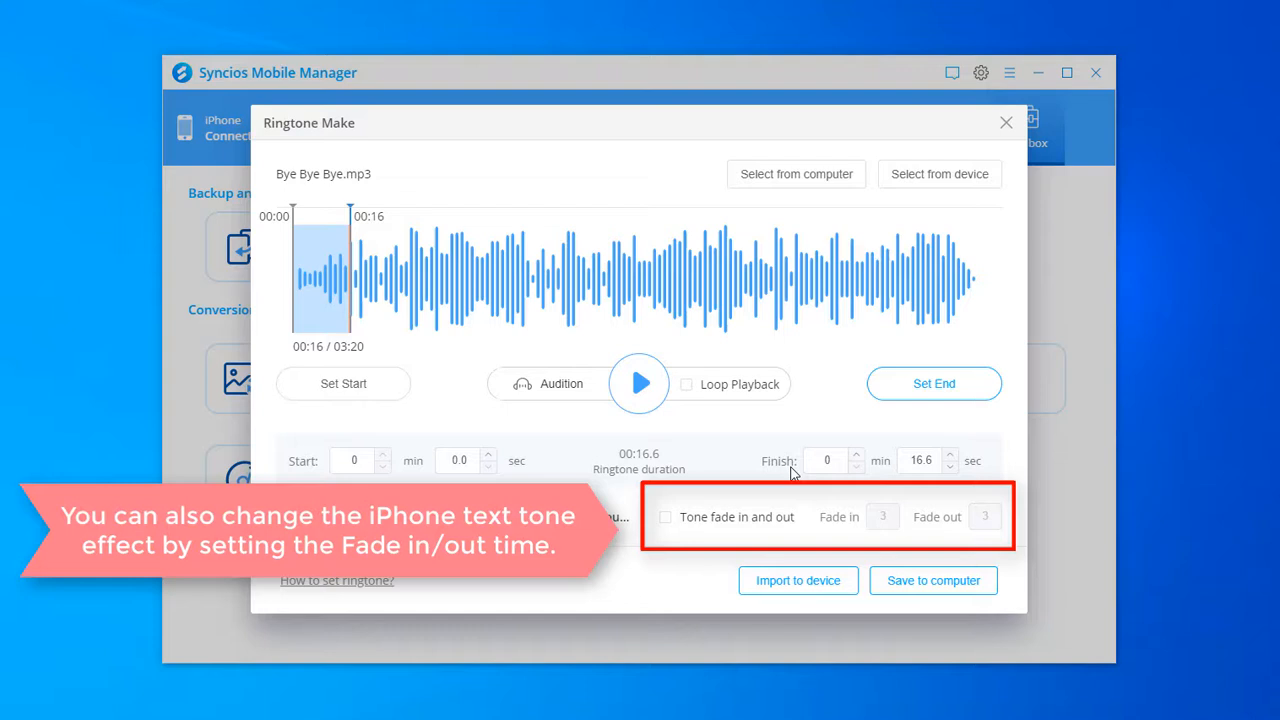
- Enable 2-second fade in/out, import the ringtone to the iPhone, and close the maker
{"action": "left_click", "coordinate": [665, 517]}
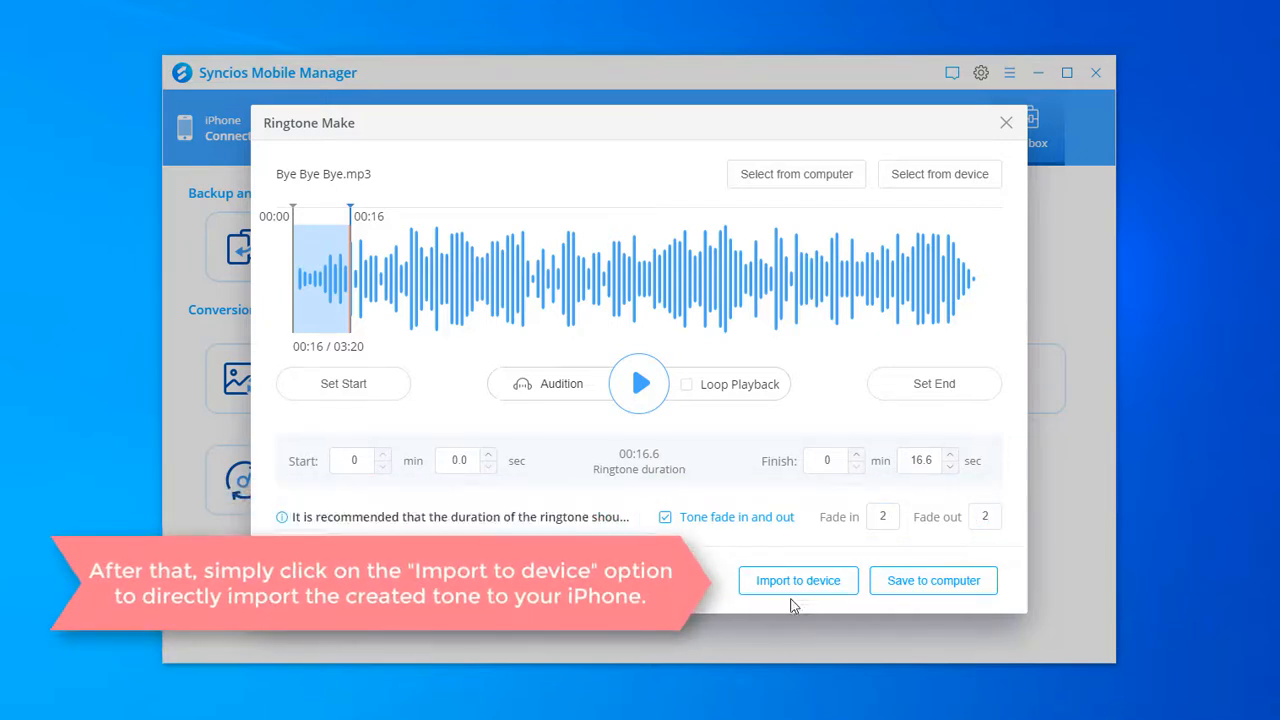
{"action": "left_click", "coordinate": [798, 580]}
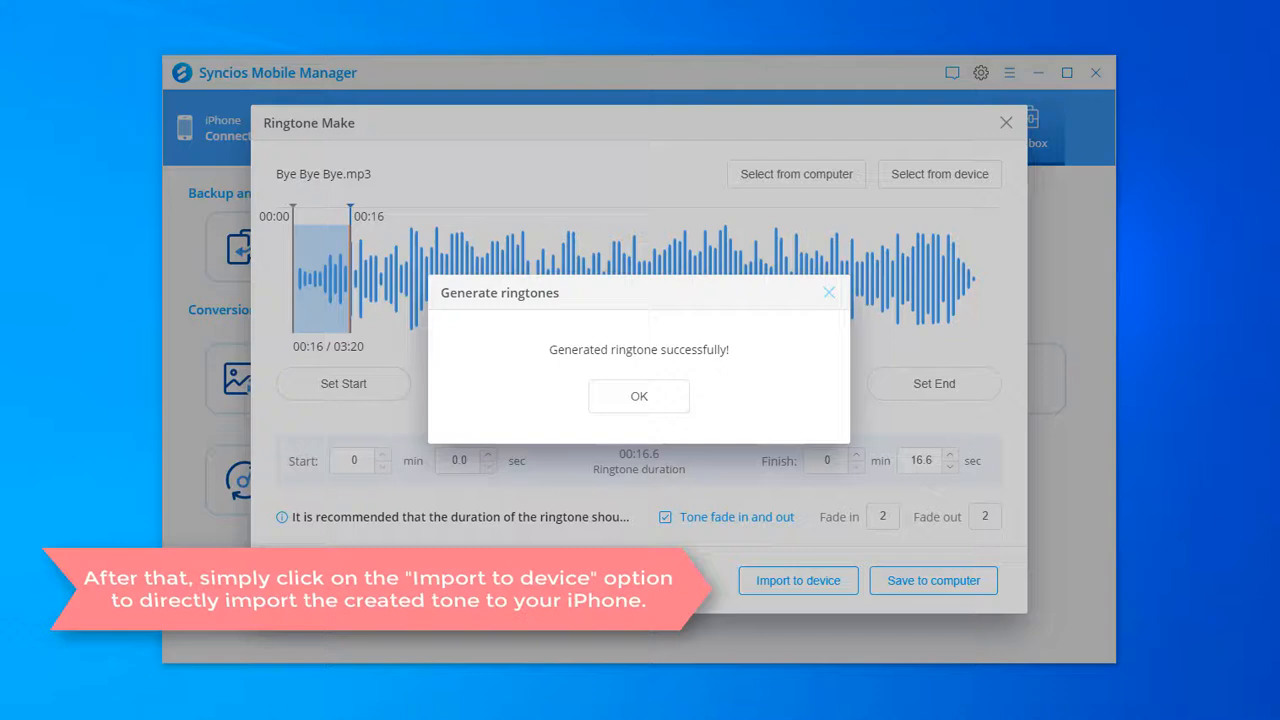
{"action": "left_click", "coordinate": [639, 396]}
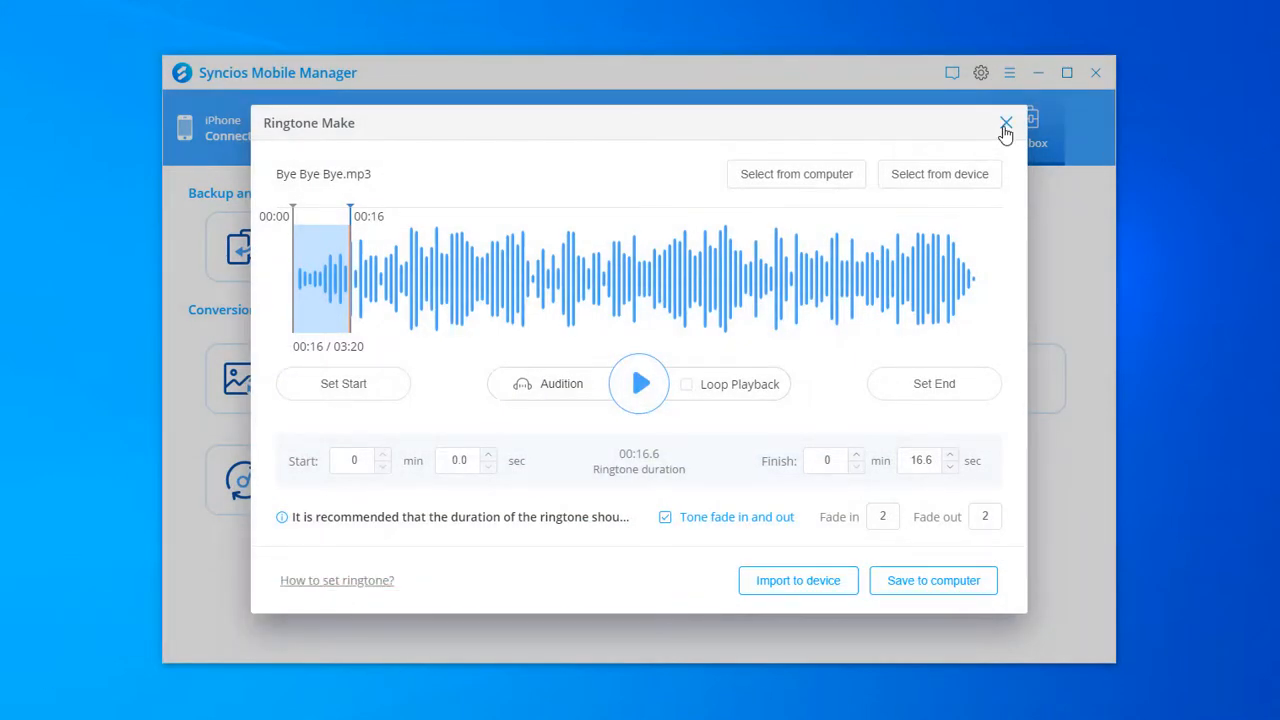
{"action": "left_click", "coordinate": [1006, 123]}
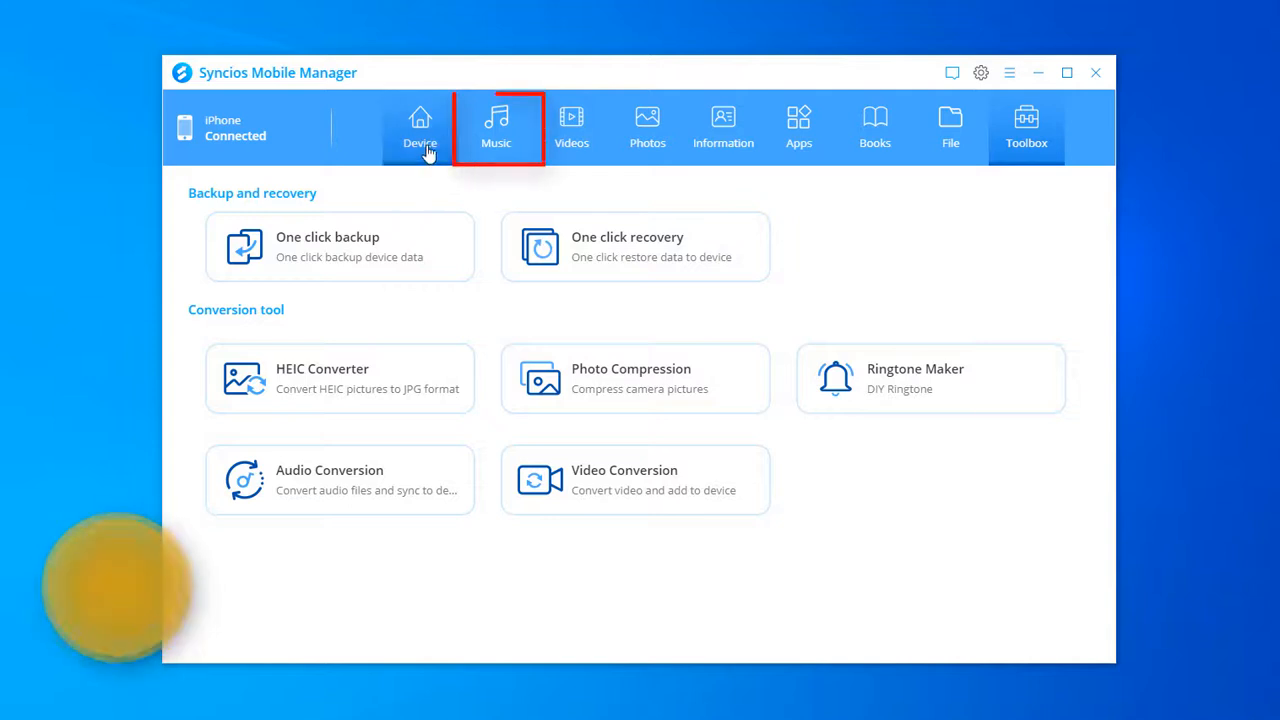
- Show the Ringtones list in the iPhone's Music section
{"action": "left_click", "coordinate": [496, 125]}
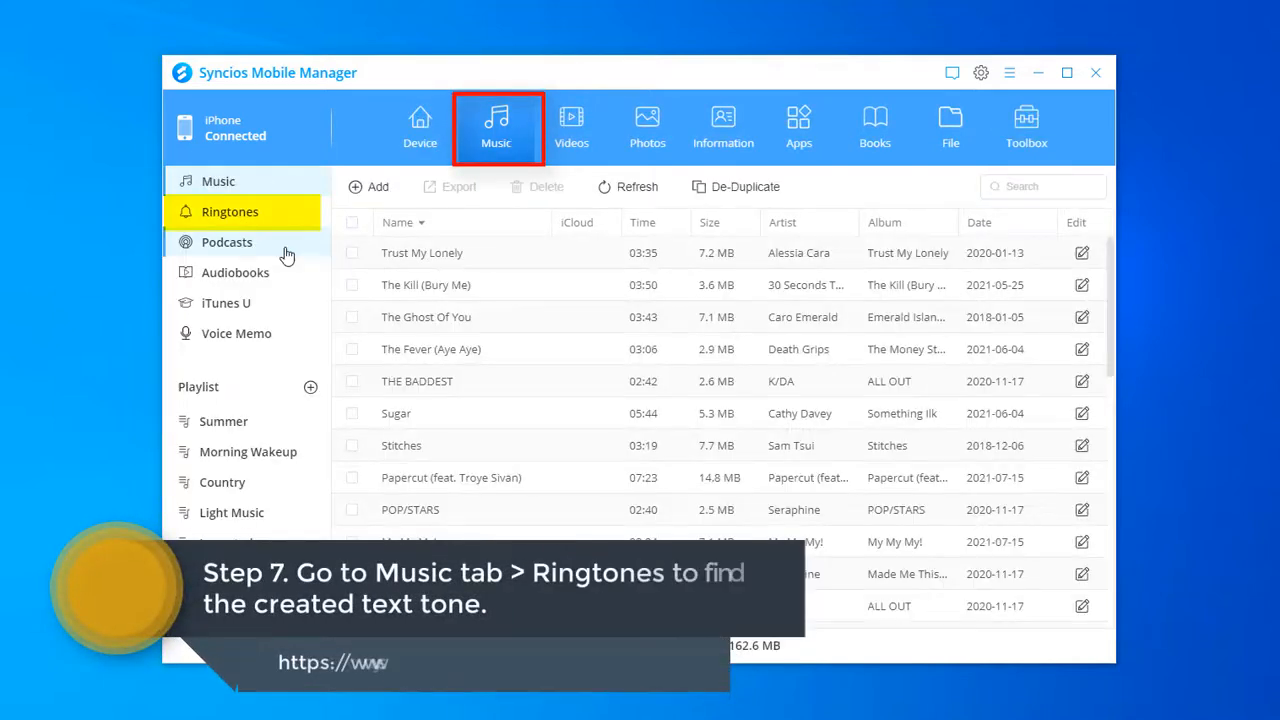
{"action": "left_click", "coordinate": [230, 211]}
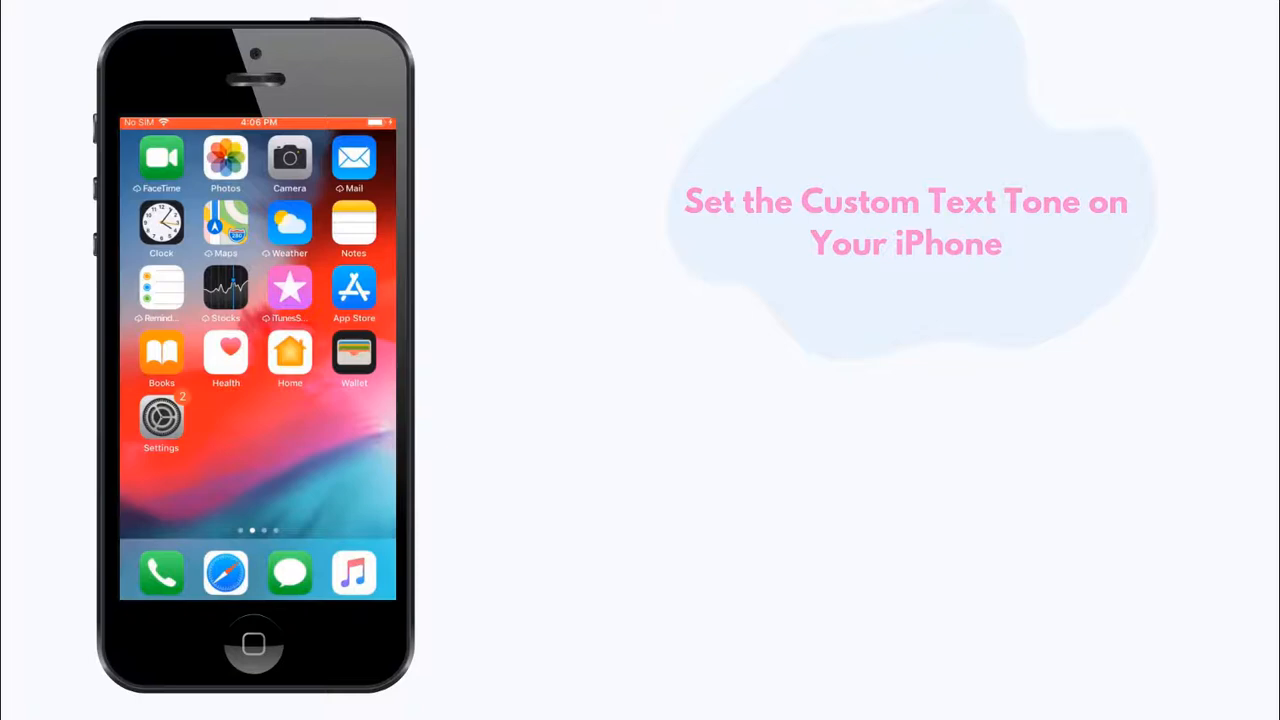
- In iOS Settings, open Sounds & Haptics and scroll to find 'Bye Bye Bye' under Text Tone ringtones
{"action": "left_click", "coordinate": [161, 417]}
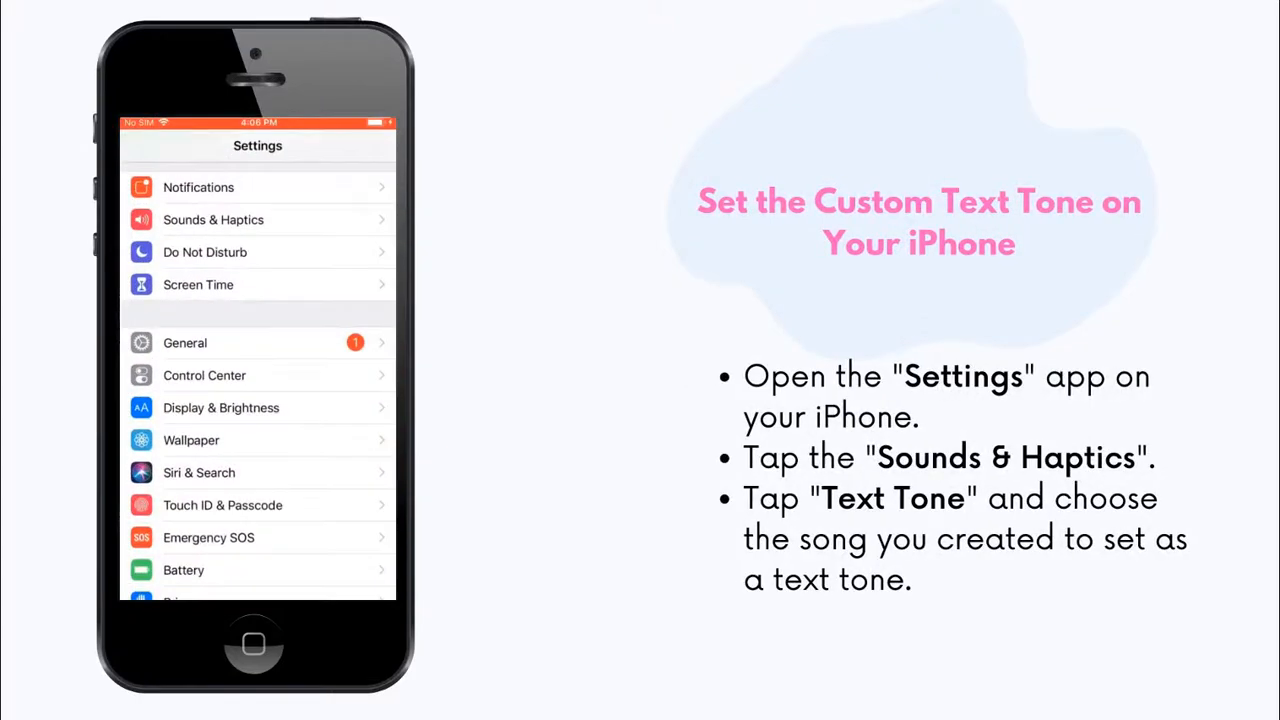
{"action": "left_click", "coordinate": [213, 219]}
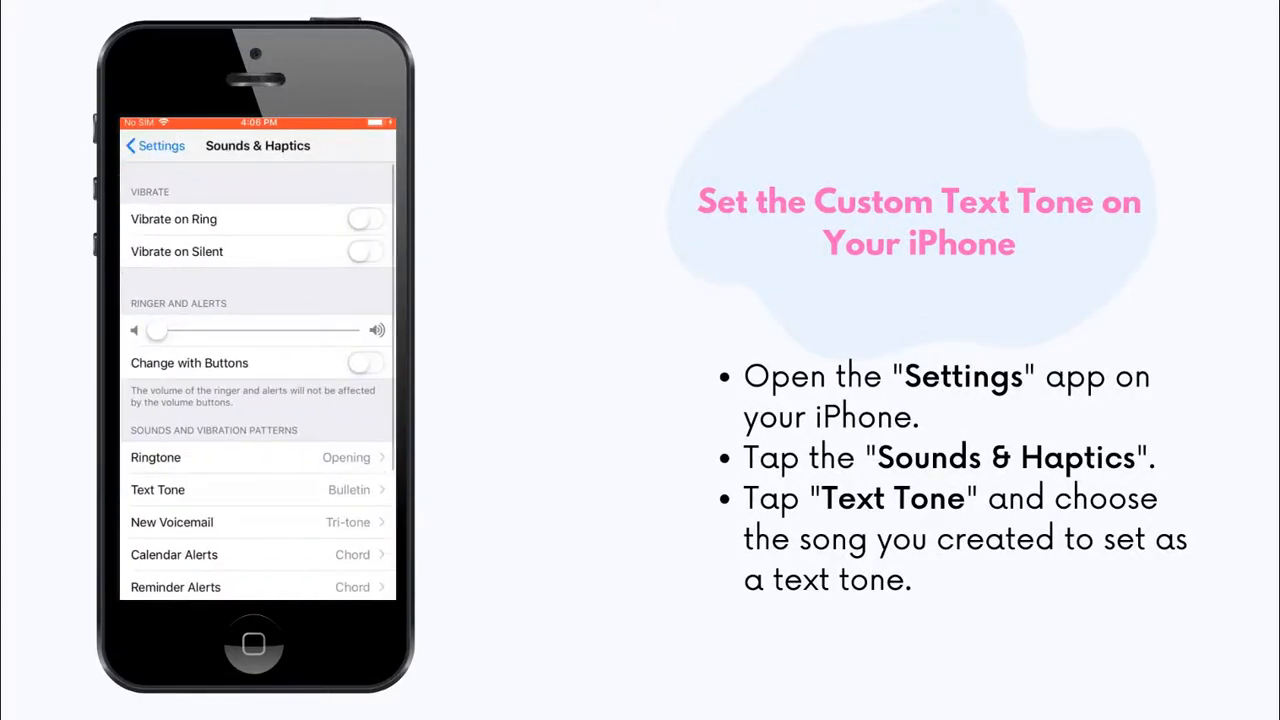
{"action": "scroll", "scroll_direction": "down", "scroll_amount": 3}
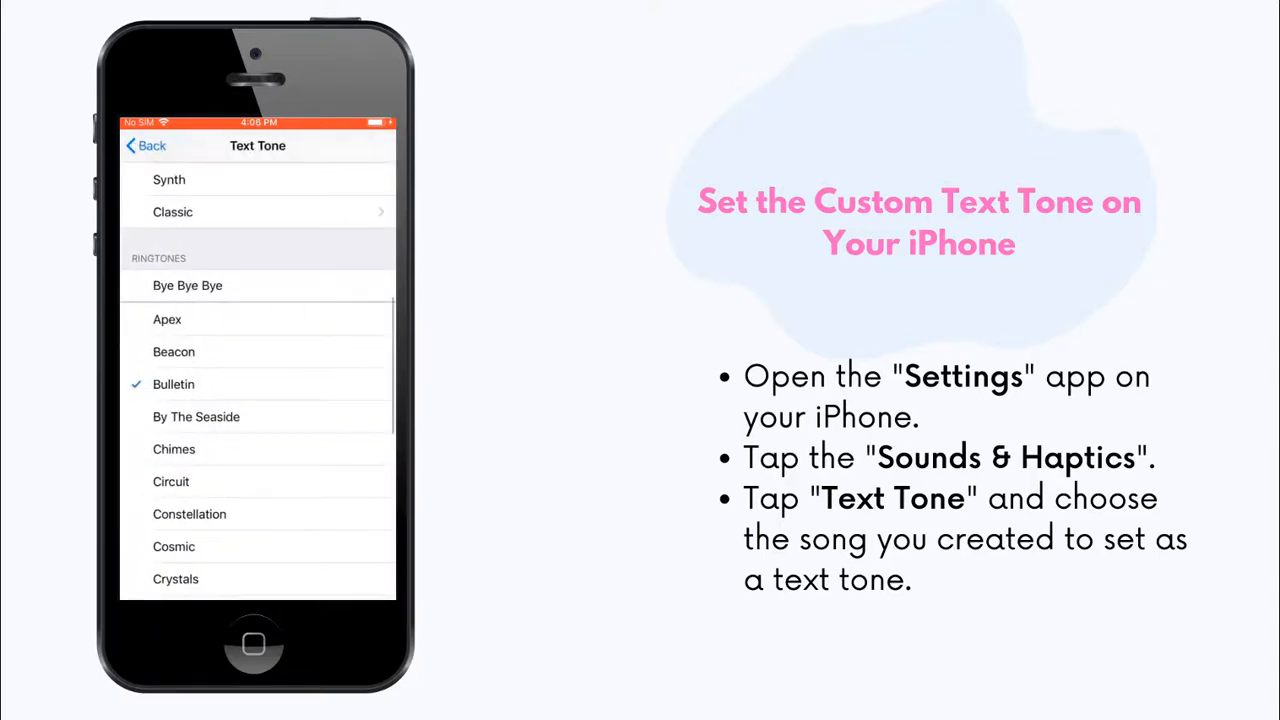
{"action": "scroll", "scroll_direction": "down", "scroll_amount": 3}
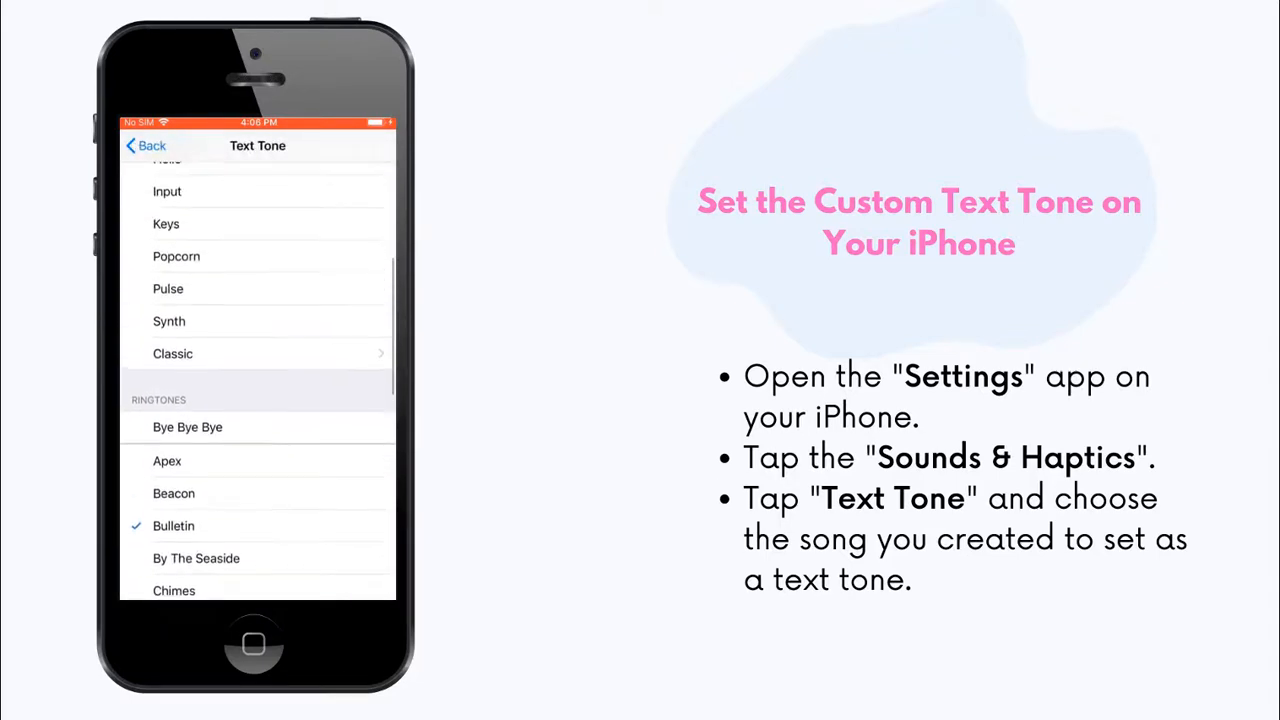